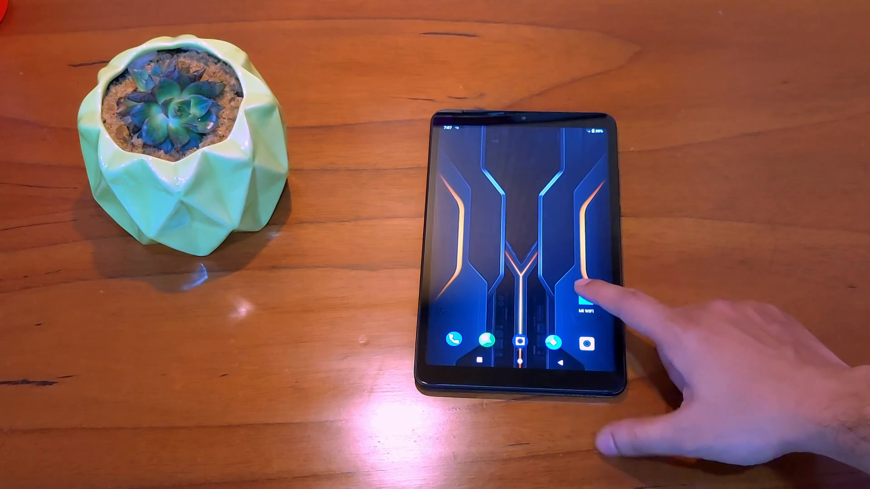
Step: Launch Mi WiFi and start new-router setup, reaching the Connect to the Internet screen
{"action": "left_click", "coordinate": [591, 307]}
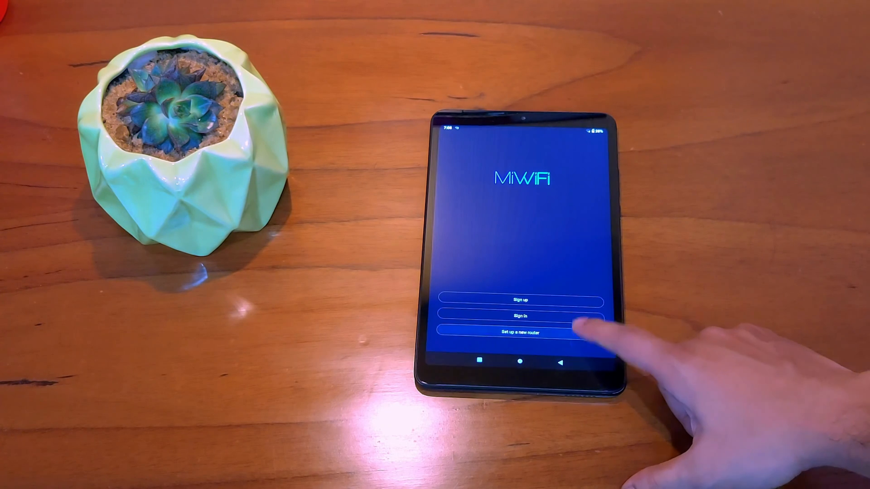
{"action": "left_click", "coordinate": [517, 333]}
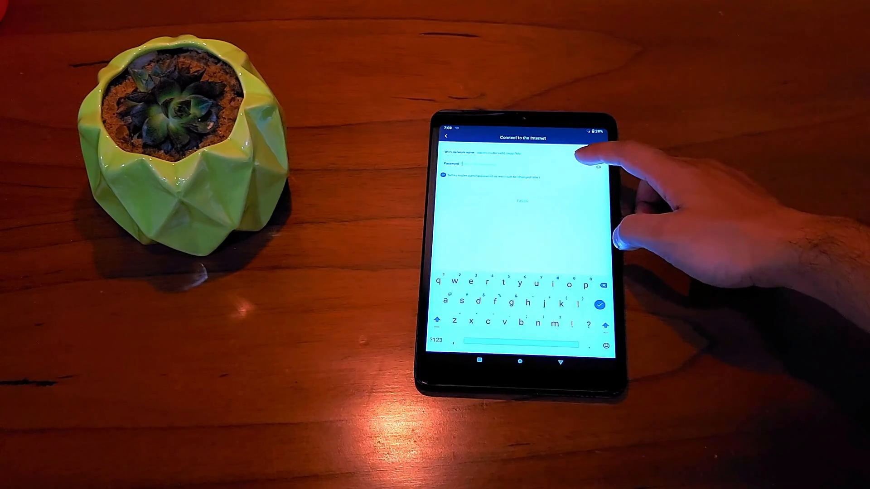
Step: Confirm the Wi-Fi name and password, then return to the Mi WiFi welcome screen
{"action": "left_click", "coordinate": [440, 340]}
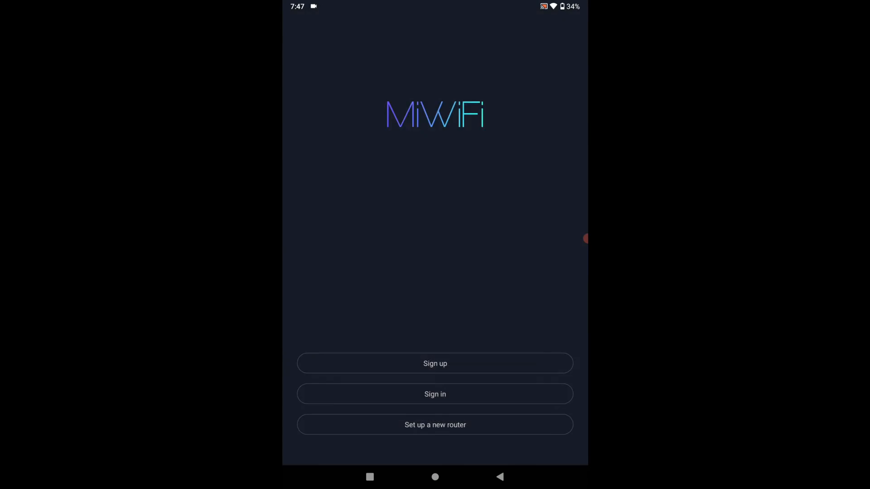
Step: Sign in and pair the 'mi test' repeater with the admin password, declining the experience program
{"action": "left_click", "coordinate": [435, 425]}
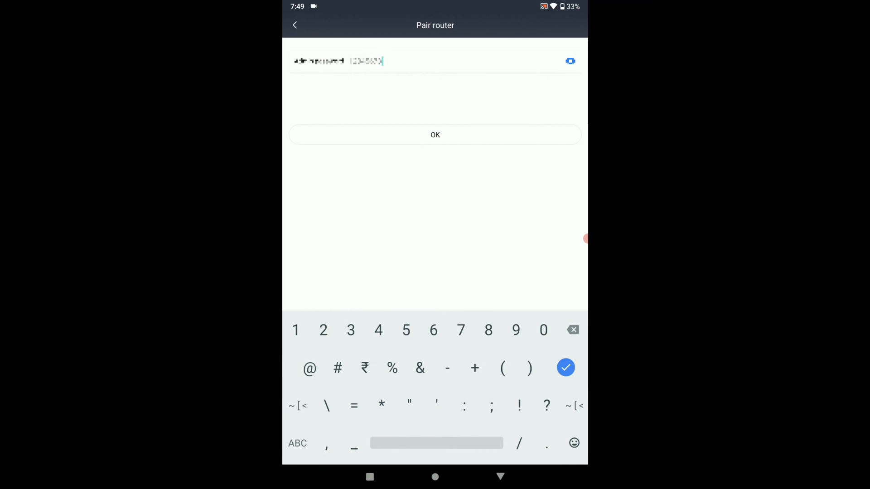
{"action": "left_click", "coordinate": [434, 135]}
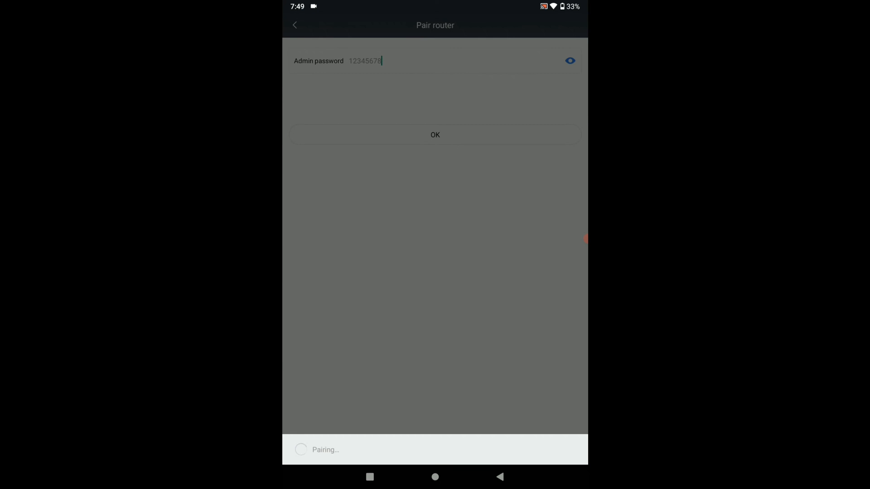
{"action": "left_click", "coordinate": [435, 135]}
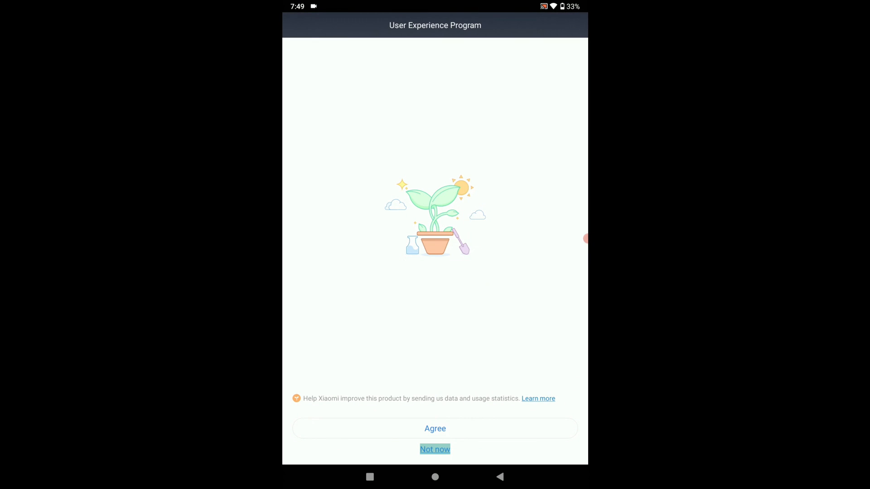
{"action": "left_click", "coordinate": [435, 450]}
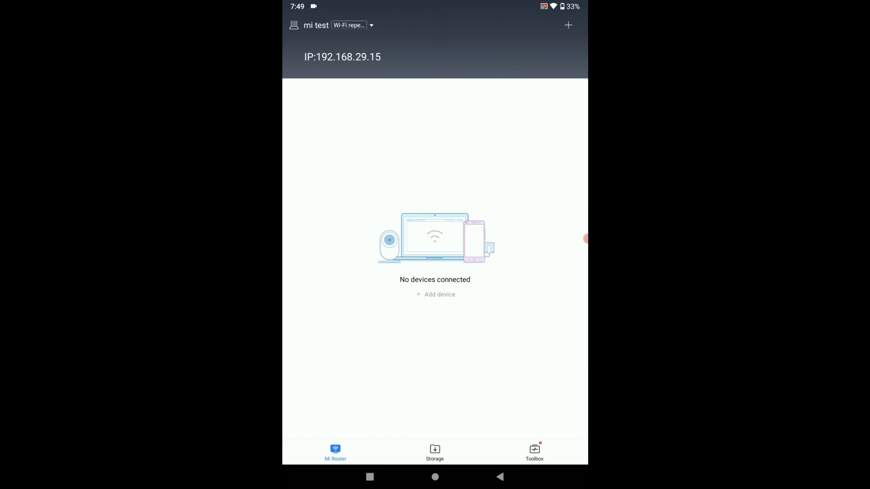
Step: Go from Toolbox to the browser and load the Speedtest website on the tablet
{"action": "left_click", "coordinate": [534, 452]}
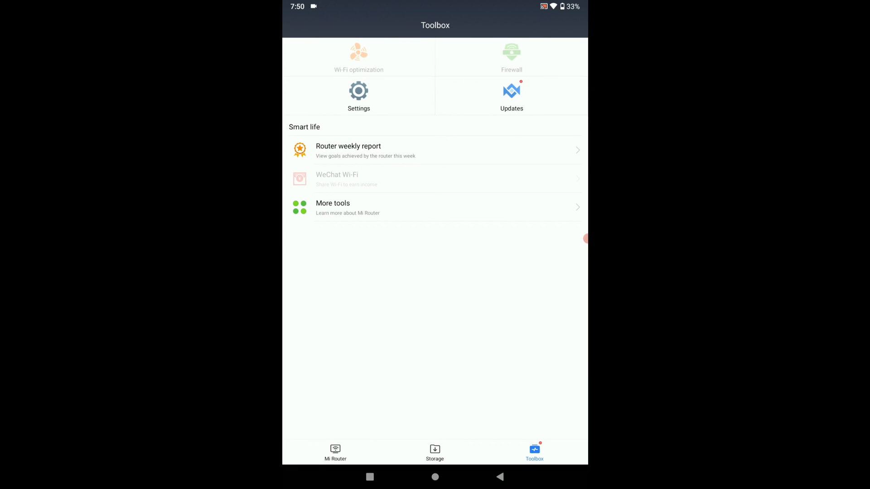
{"action": "left_click", "coordinate": [359, 95]}
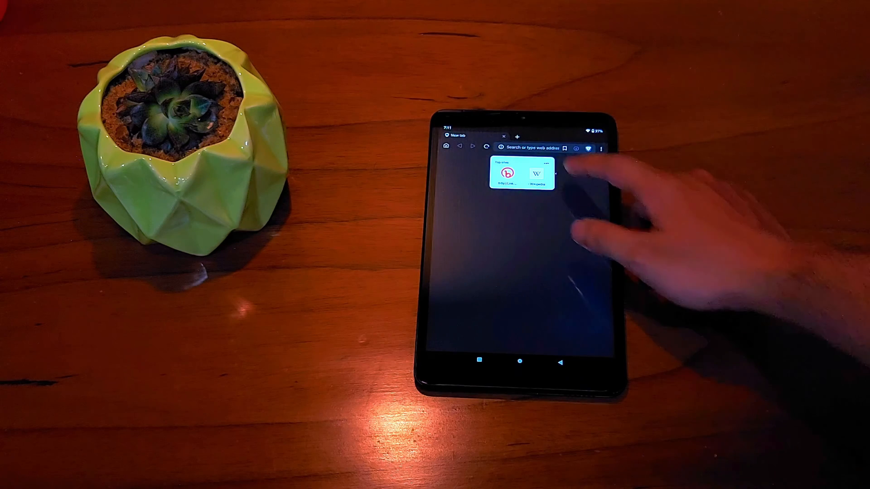
{"action": "left_click", "coordinate": [536, 147]}
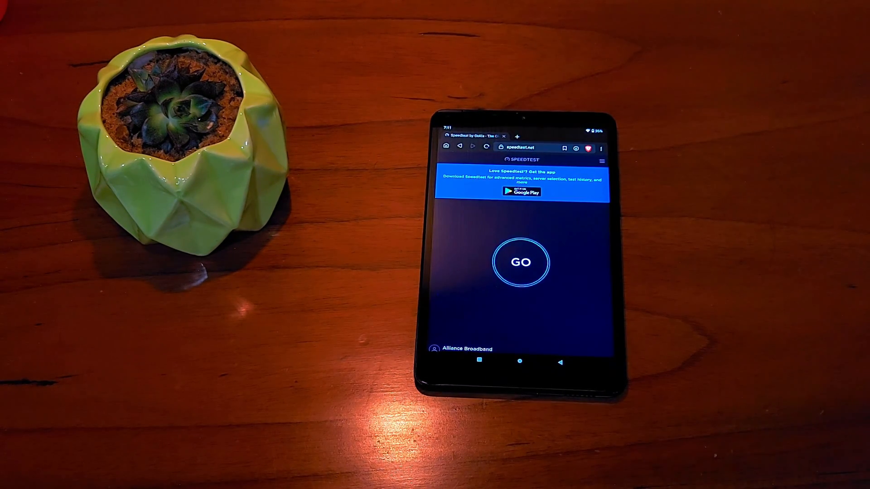
Step: Run a Speedtest on the tablet, then start a second run on the desktop
{"action": "left_click", "coordinate": [521, 263]}
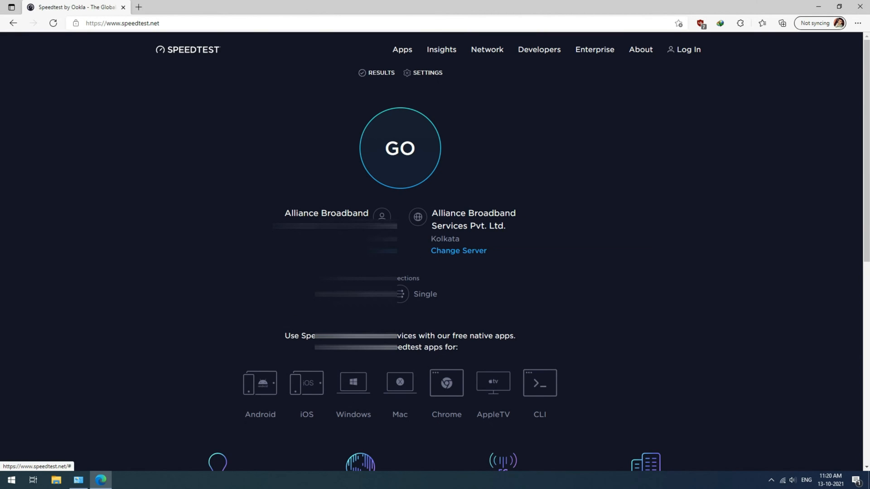
{"action": "left_click", "coordinate": [401, 148]}
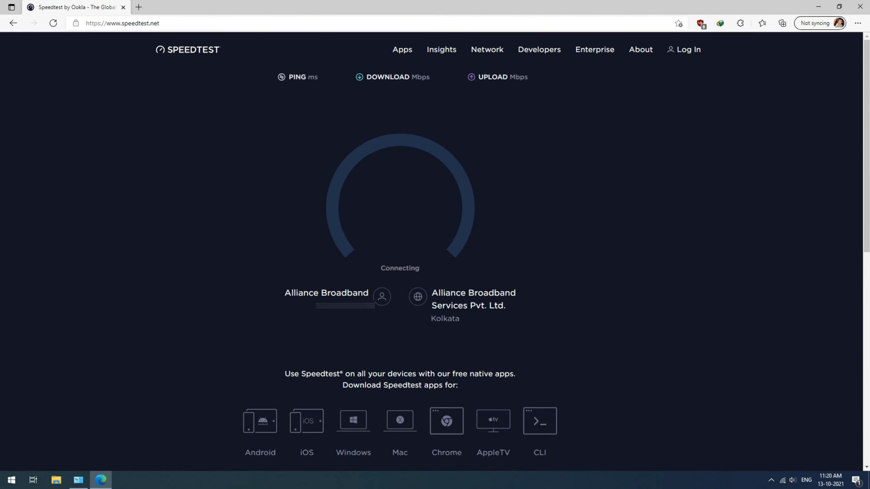